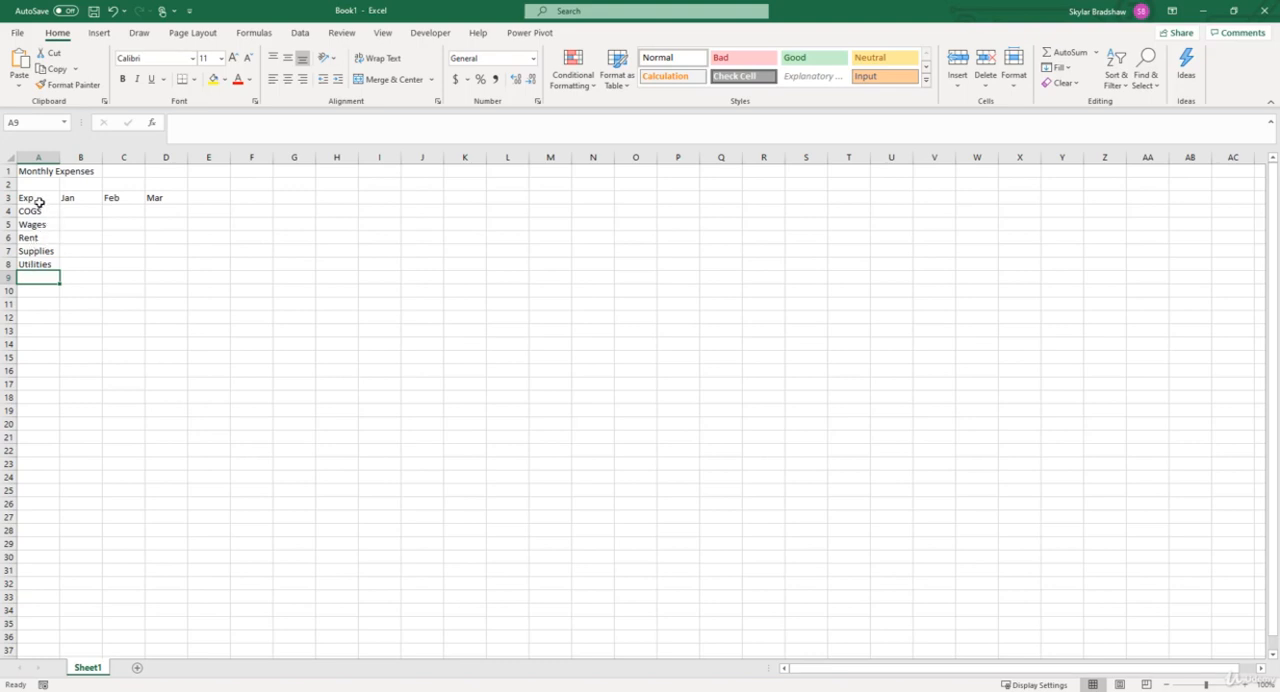
- Briefly select the expense labels, then type 1000 into B4 for January COGS
{"action": "left_click_drag", "start_coordinate": [38, 197], "coordinate": [38, 237]}
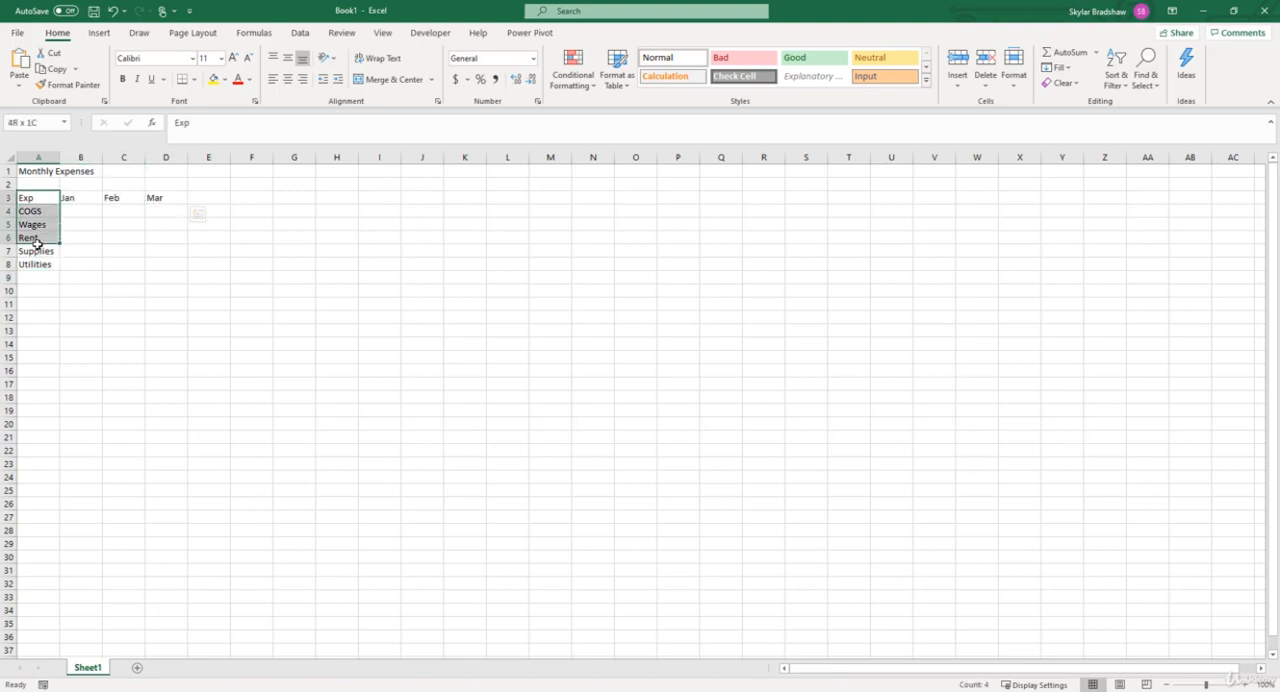
{"action": "left_click", "coordinate": [40, 277]}
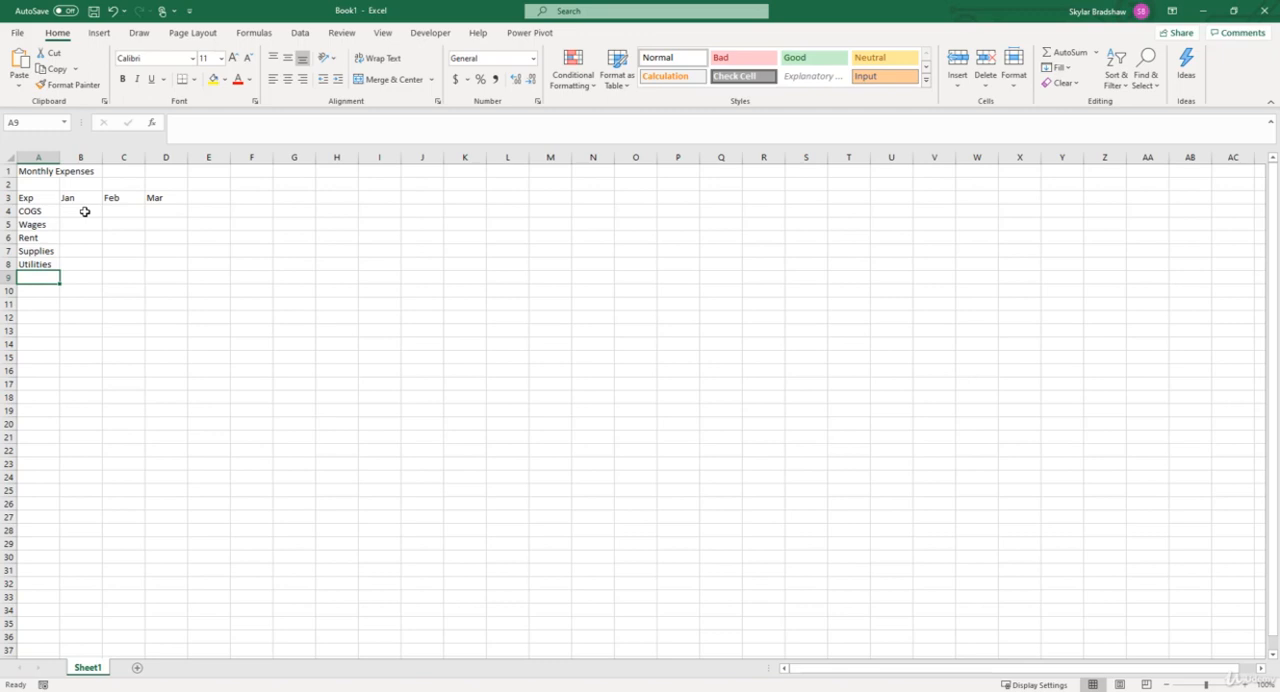
{"action": "left_click", "coordinate": [80, 211]}
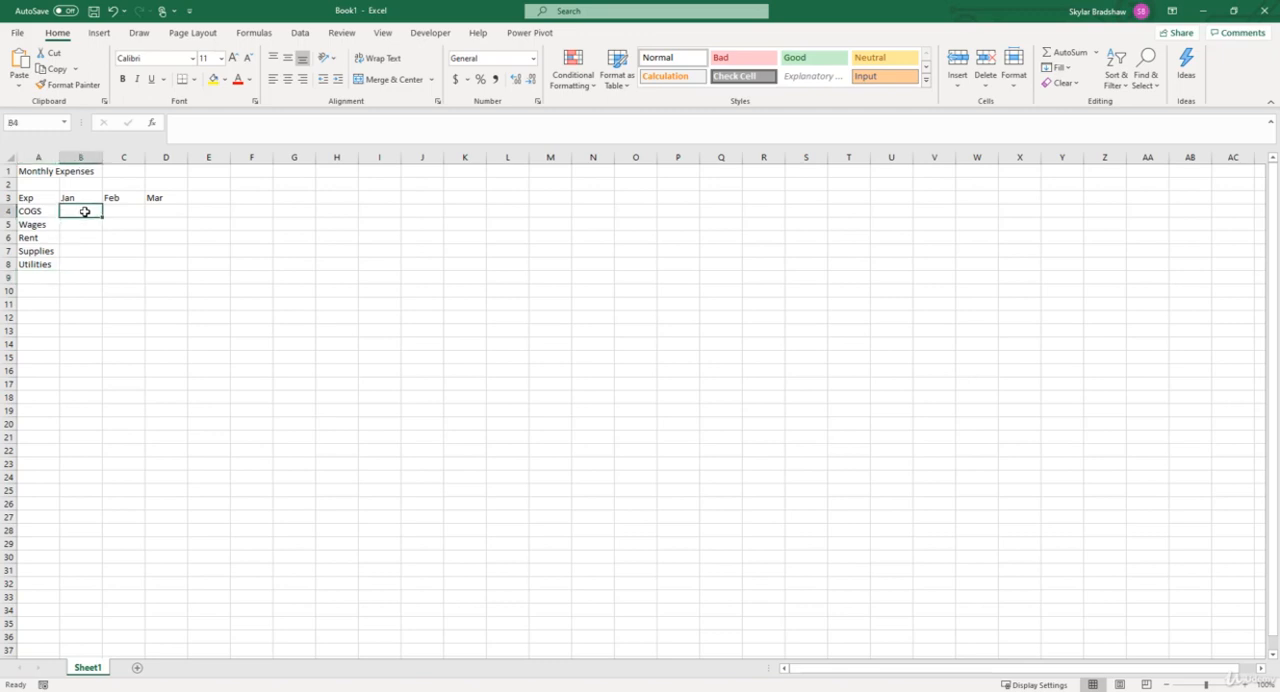
{"action": "type", "text": "1000"}
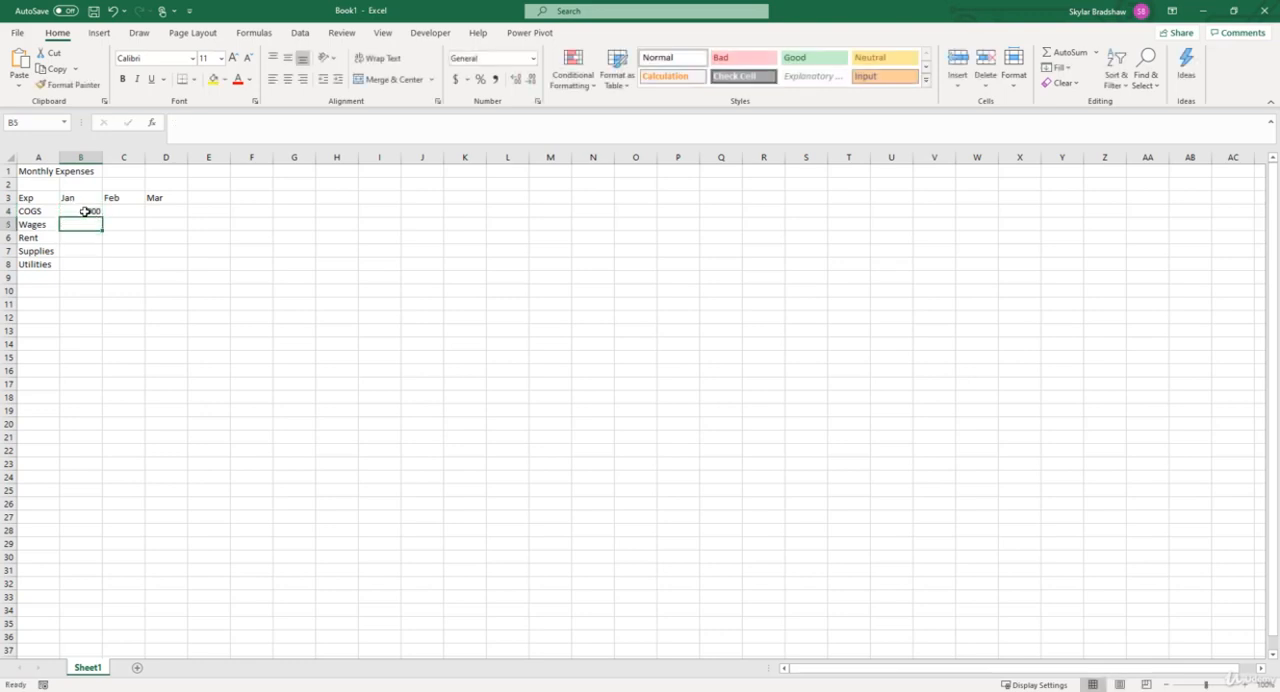
{"action": "type", "text": "1000"}
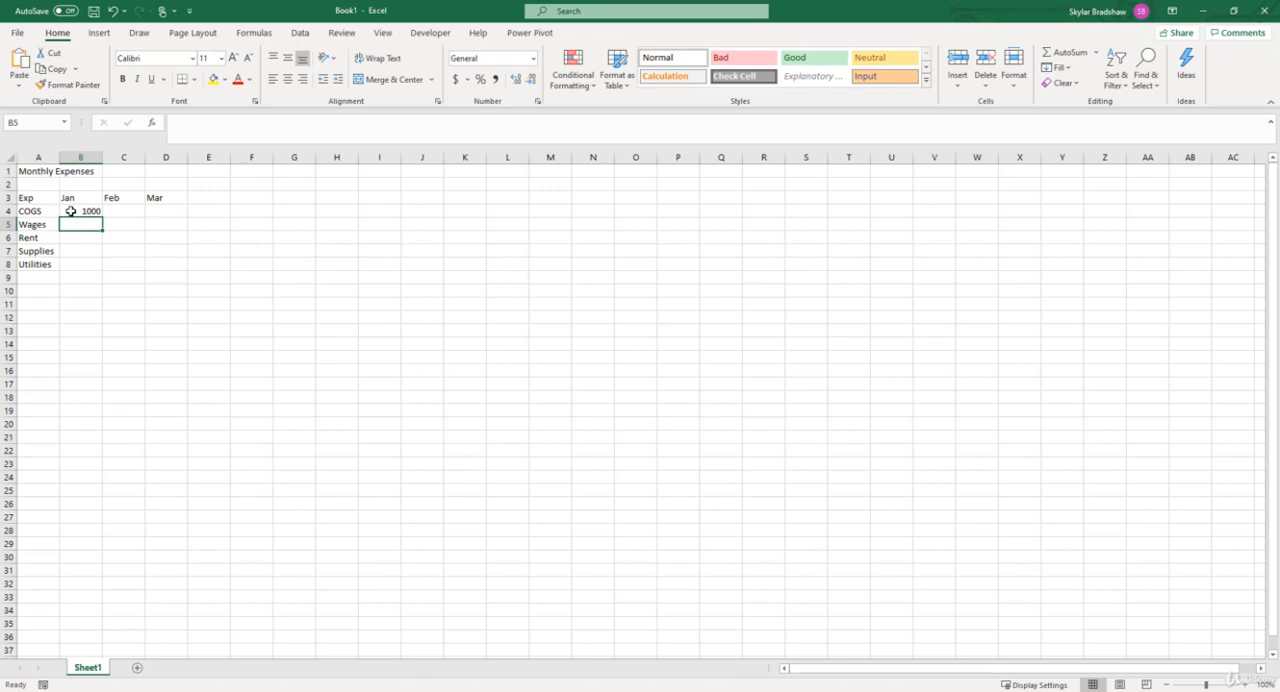
- Change B4 to 1000.58 and enter 500.27 in B5 for January Wages
{"action": "left_click", "coordinate": [80, 211]}
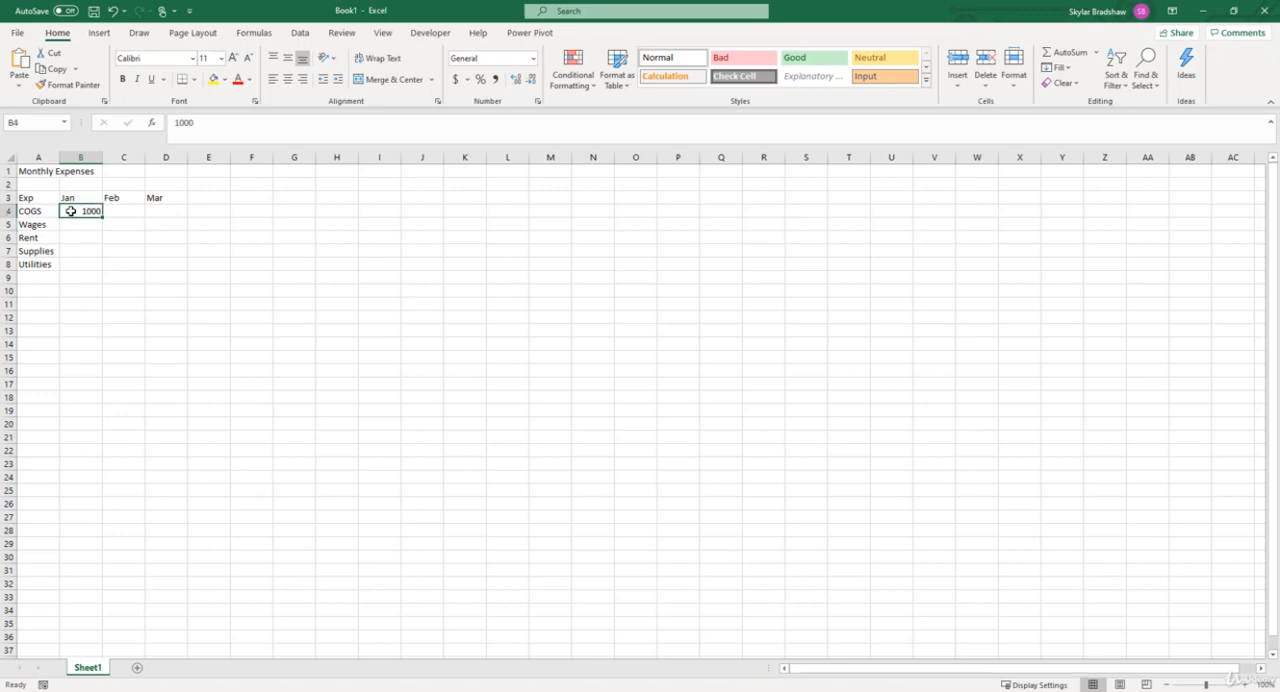
{"action": "type", "text": ".58"}
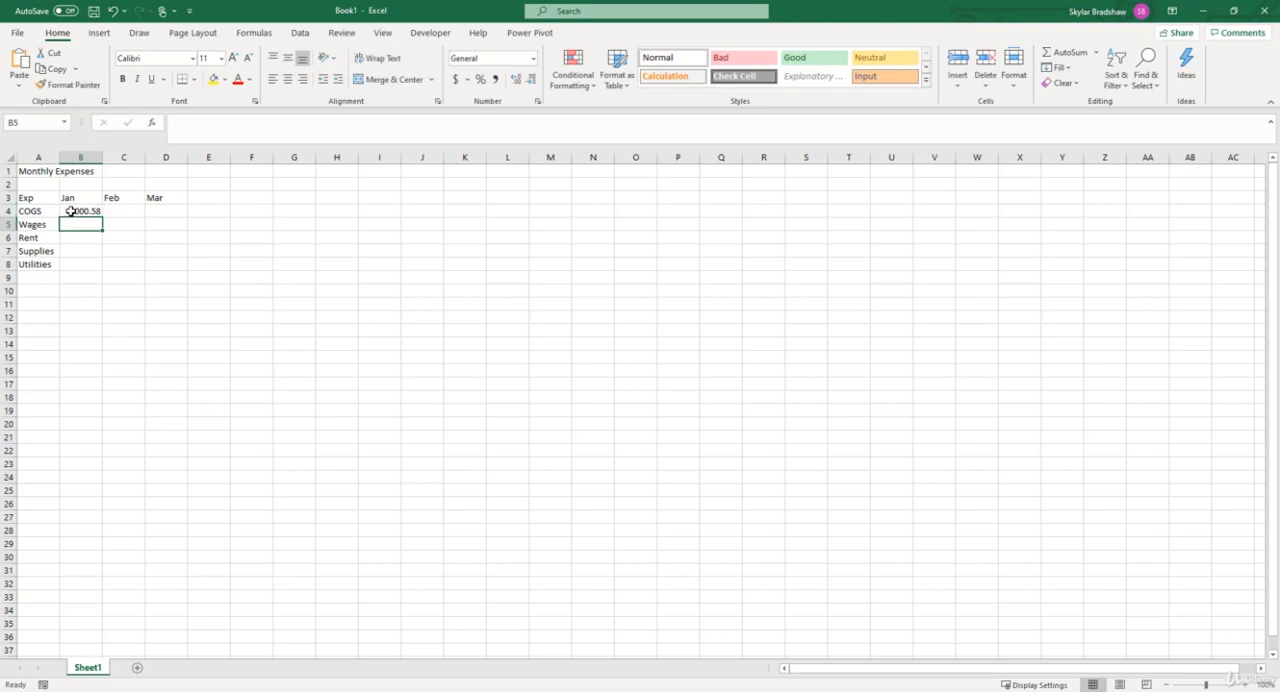
{"action": "type", "text": "500"}
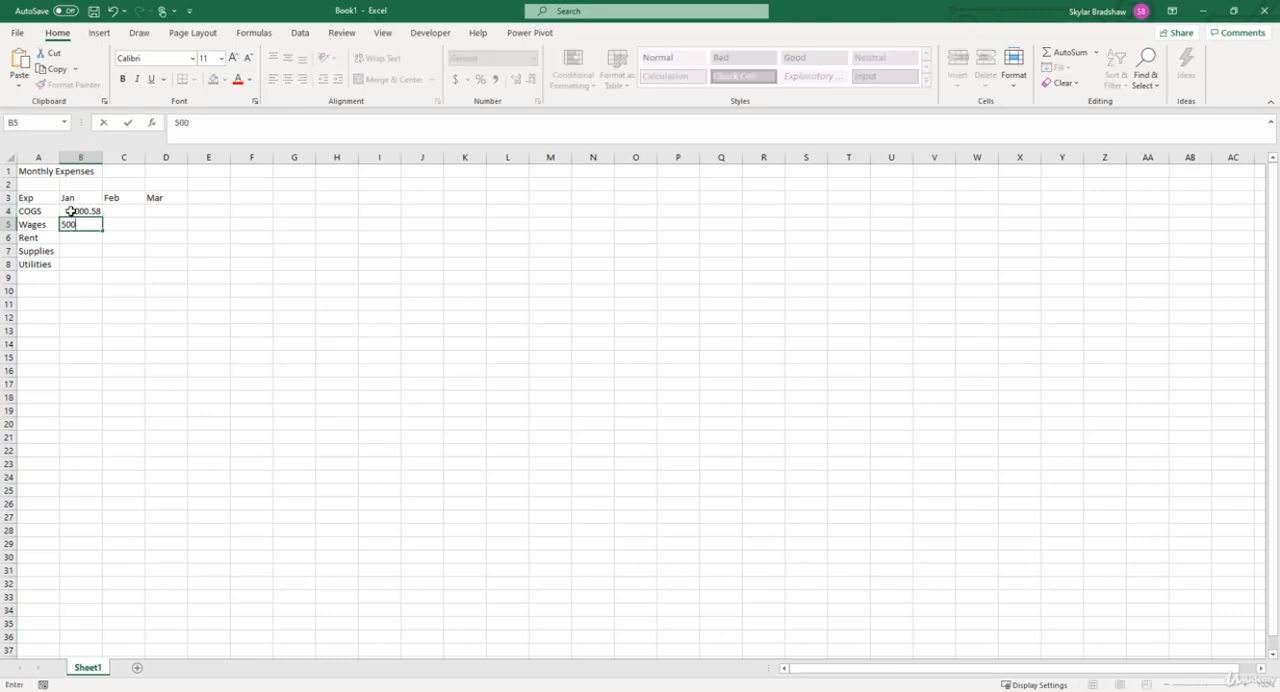
{"action": "type", "text": ".27"}
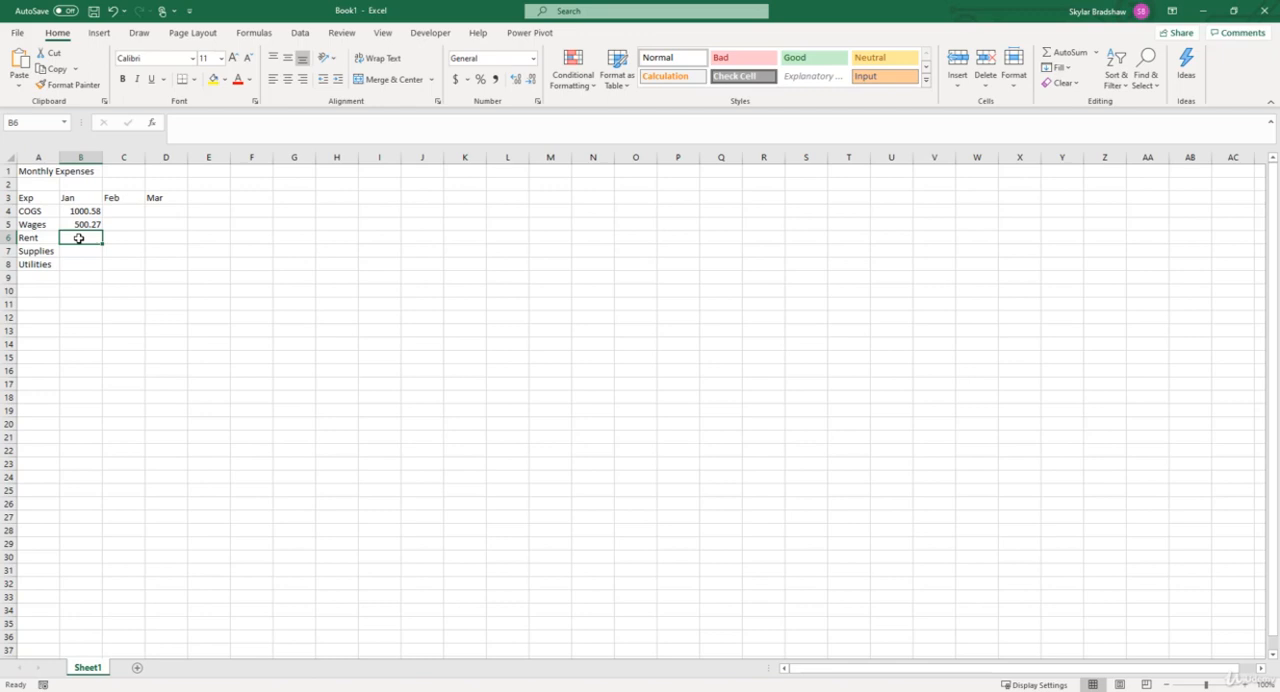
{"action": "left_click_drag", "start_coordinate": [85, 211], "coordinate": [85, 224]}
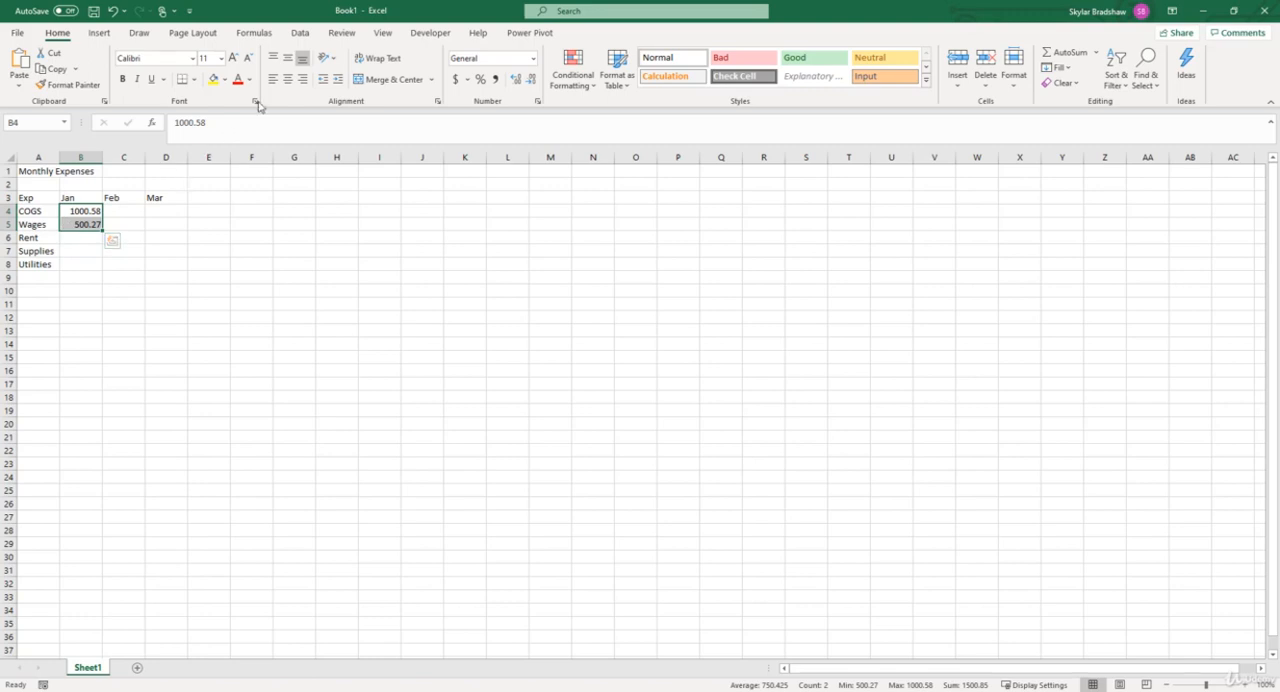
{"action": "left_click", "coordinate": [277, 80]}
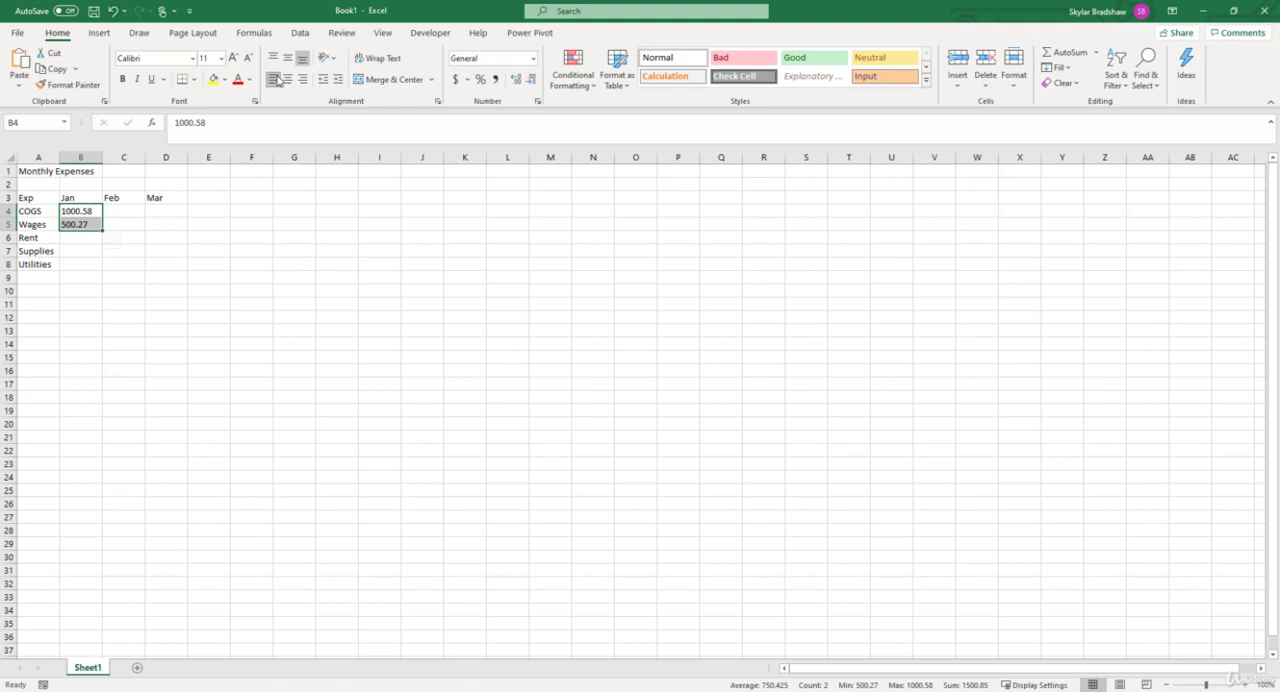
{"action": "mouse_move", "coordinate": [276, 80]}
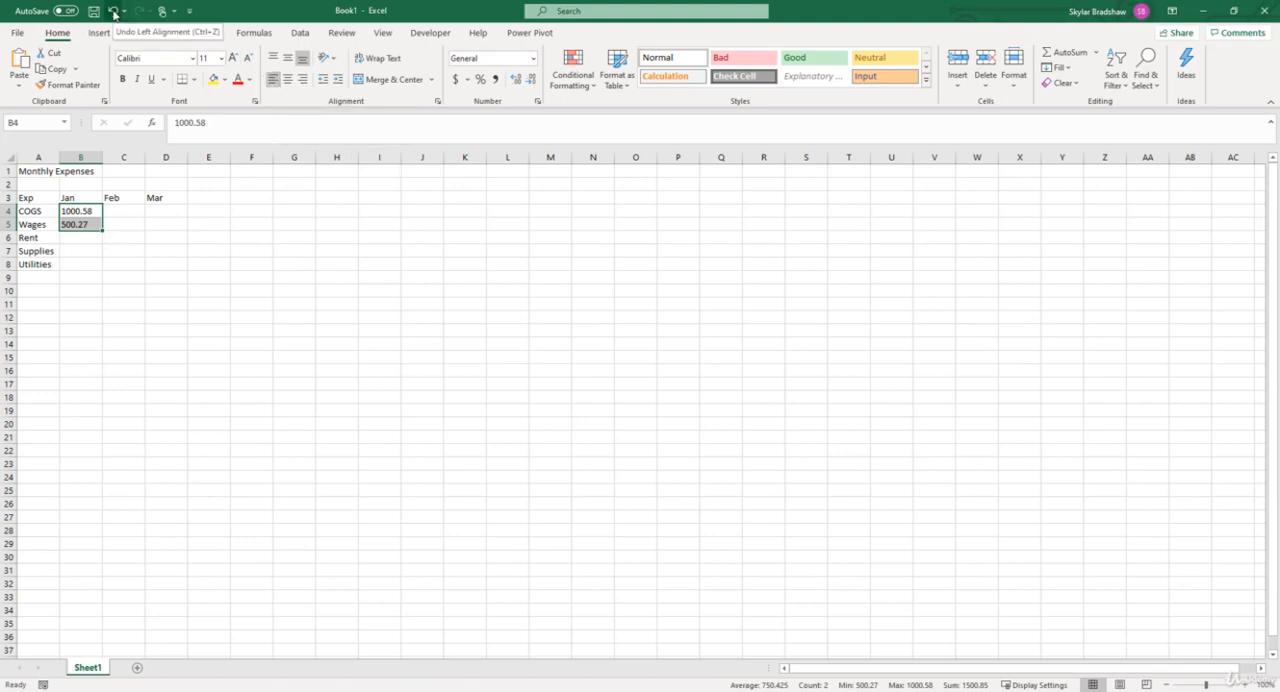
{"action": "key", "text": "ctrl+z"}
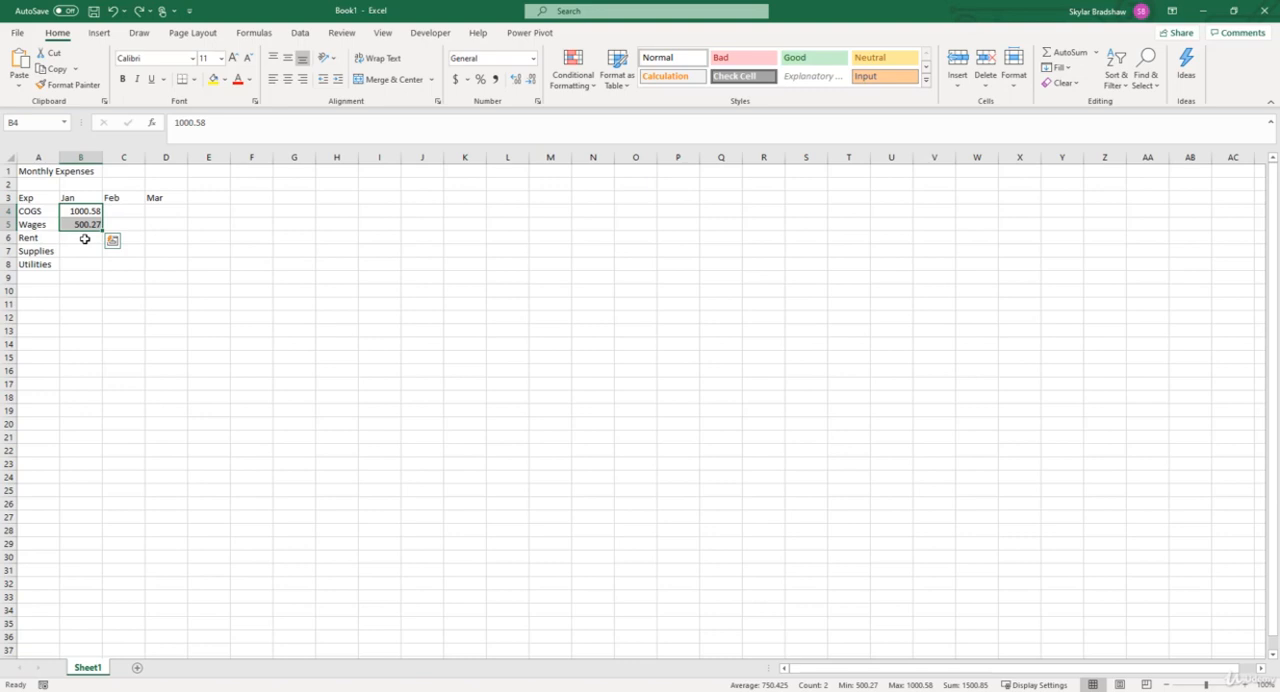
- Restore whole amounts for January COGS and Wages (1000, 500) and enter 80 for Utilities
{"action": "left_click", "coordinate": [81, 211]}
{"action": "type", "text": "1000"}
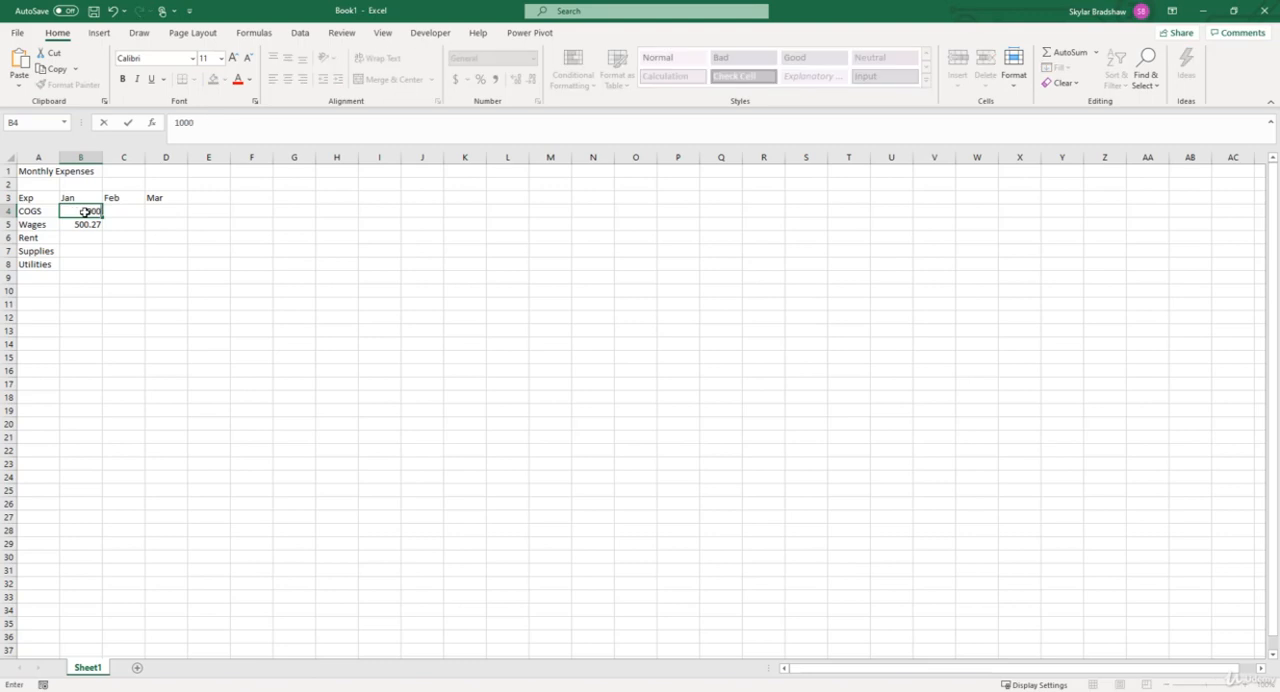
{"action": "left_click", "coordinate": [80, 224]}
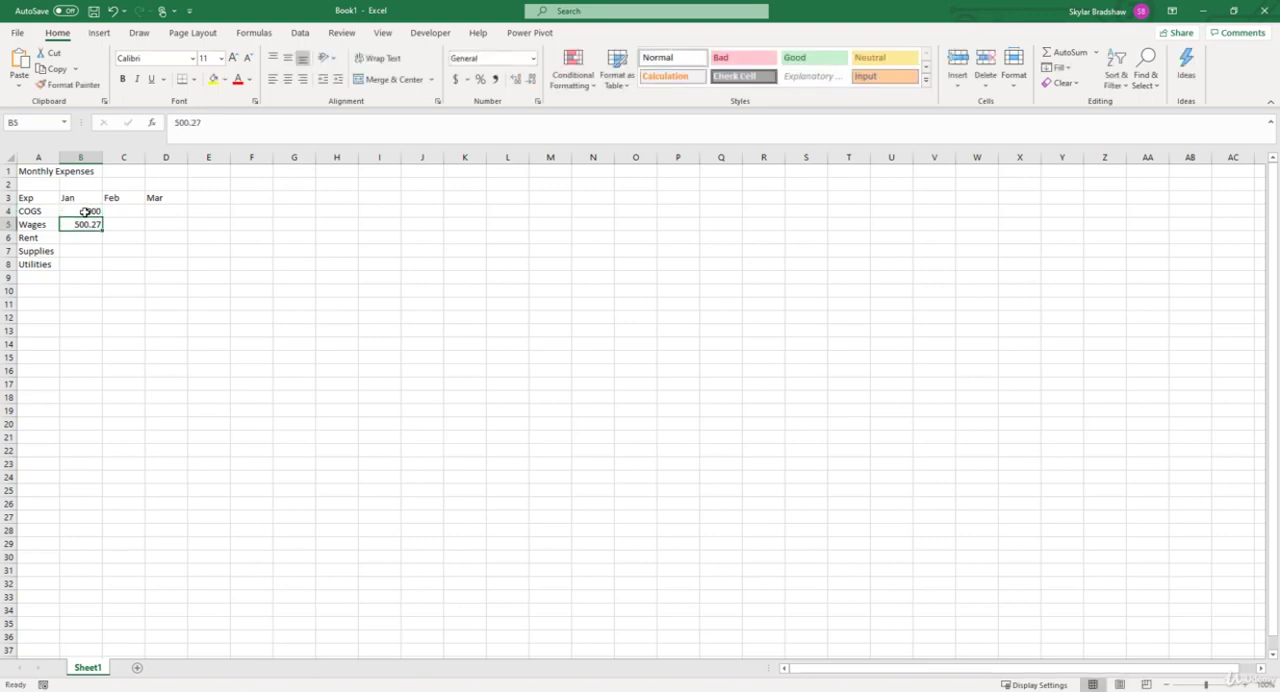
{"action": "type", "text": "500"}
{"action": "left_click", "coordinate": [81, 237]}
{"action": "type", "text": "750"}
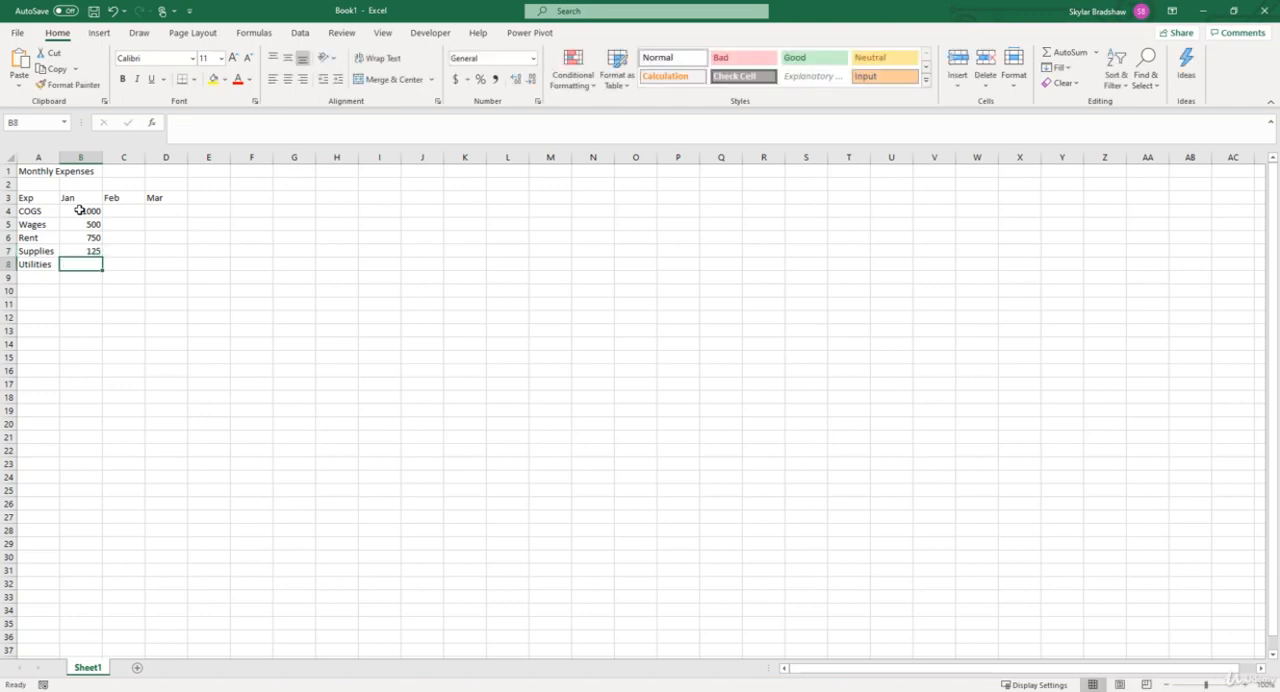
{"action": "type", "text": "8"}
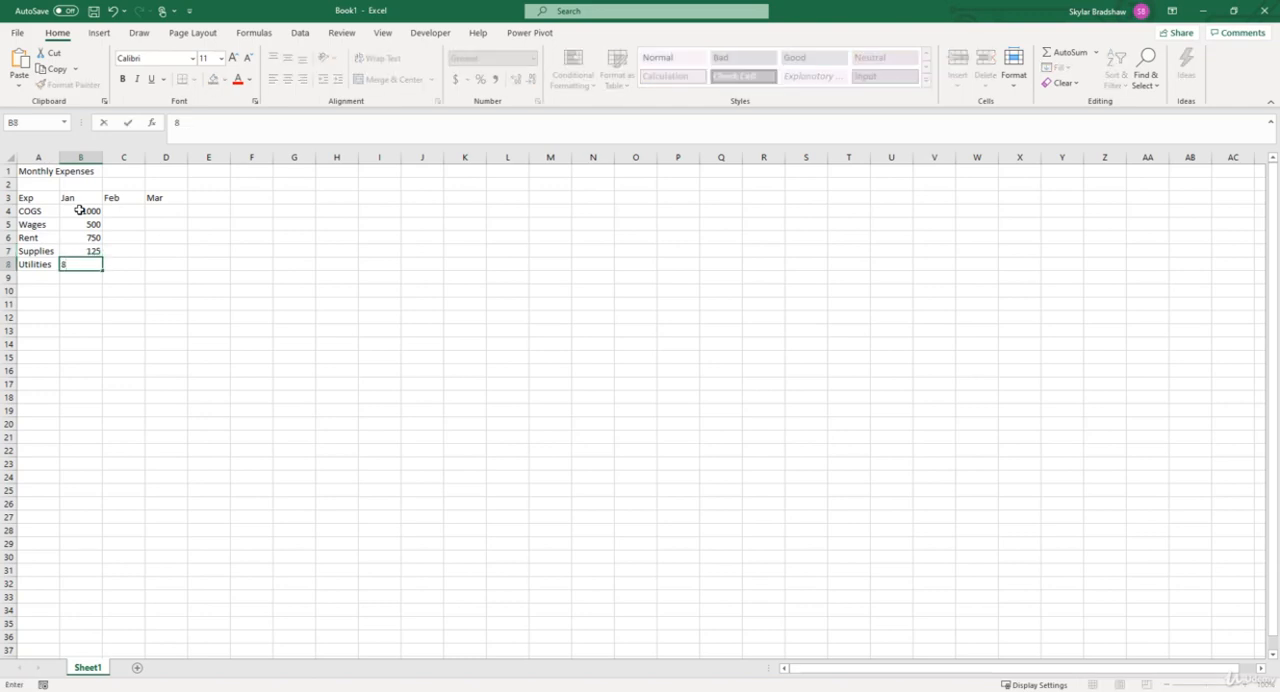
{"action": "type", "text": "0"}
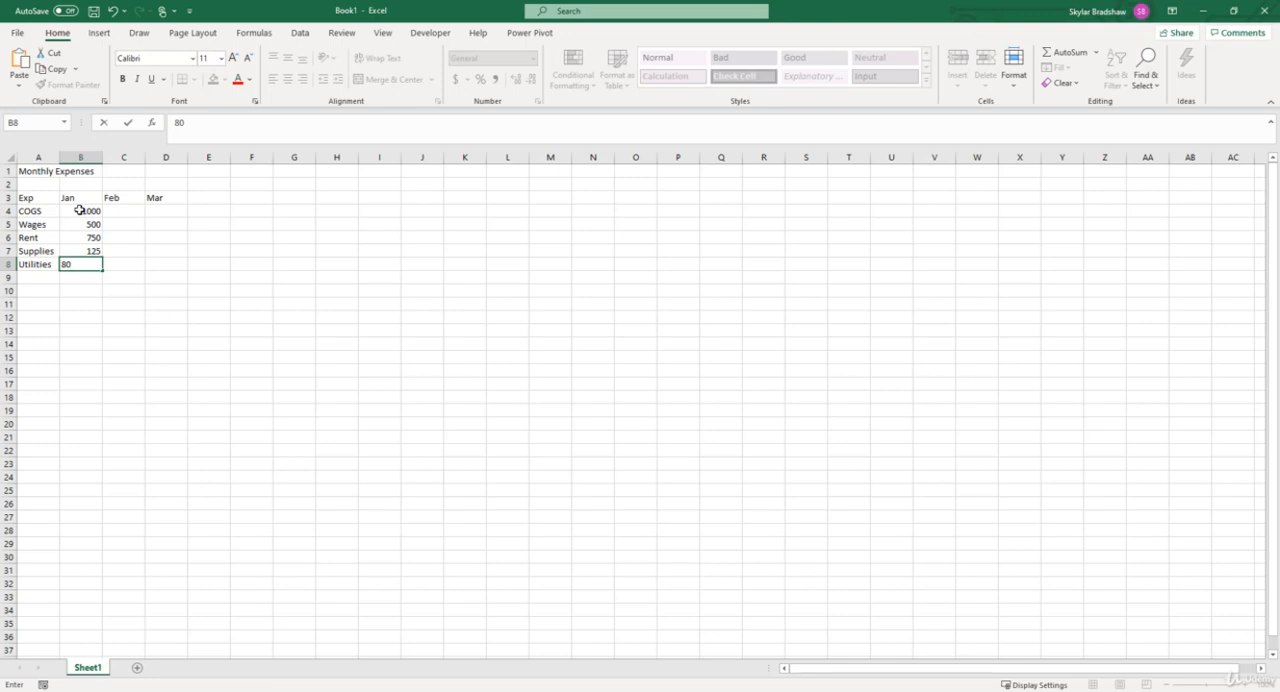
{"action": "key", "text": "Tab"}
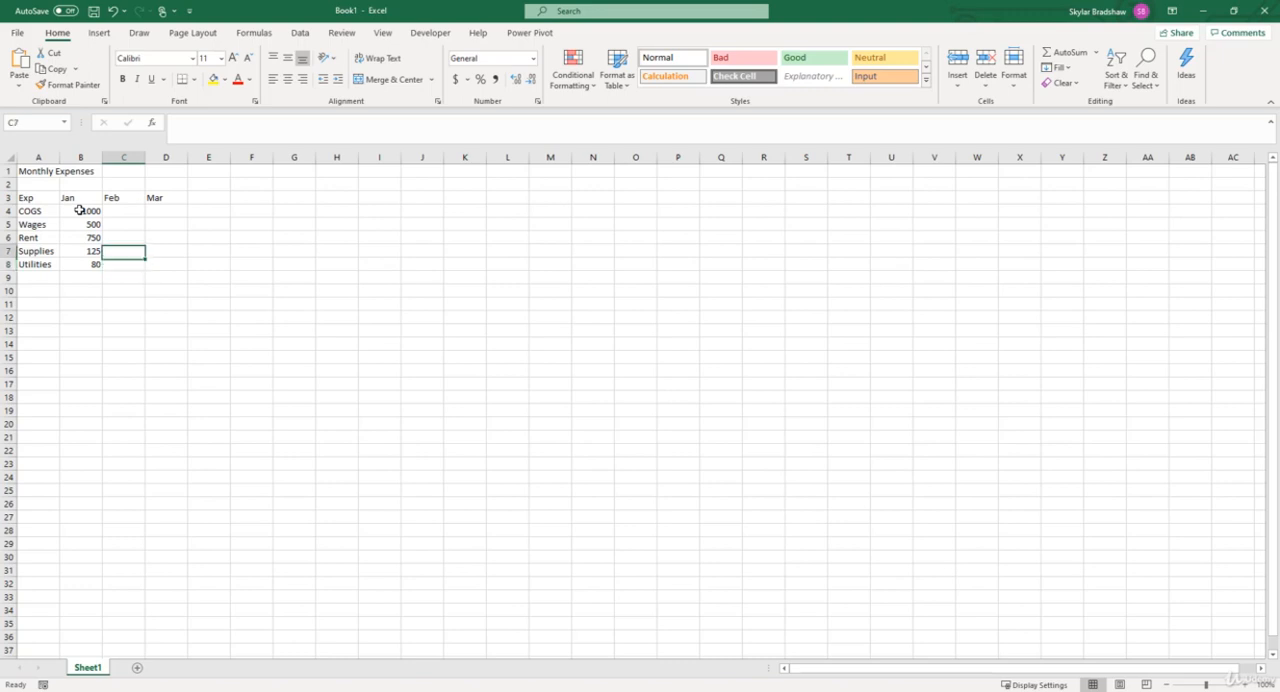
- Enter February amounts 850, 500, 750, 100 and 120 in cells C4 through C8
{"action": "left_click", "coordinate": [125, 210]}
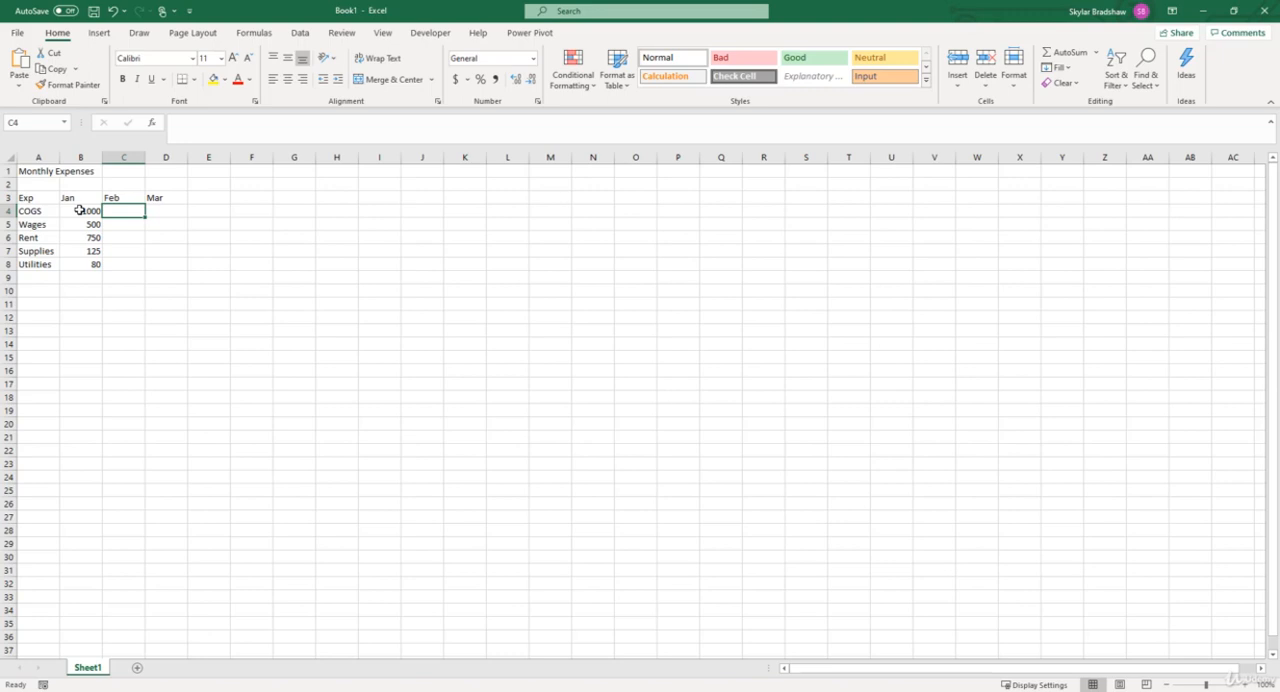
{"action": "type", "text": "8"}
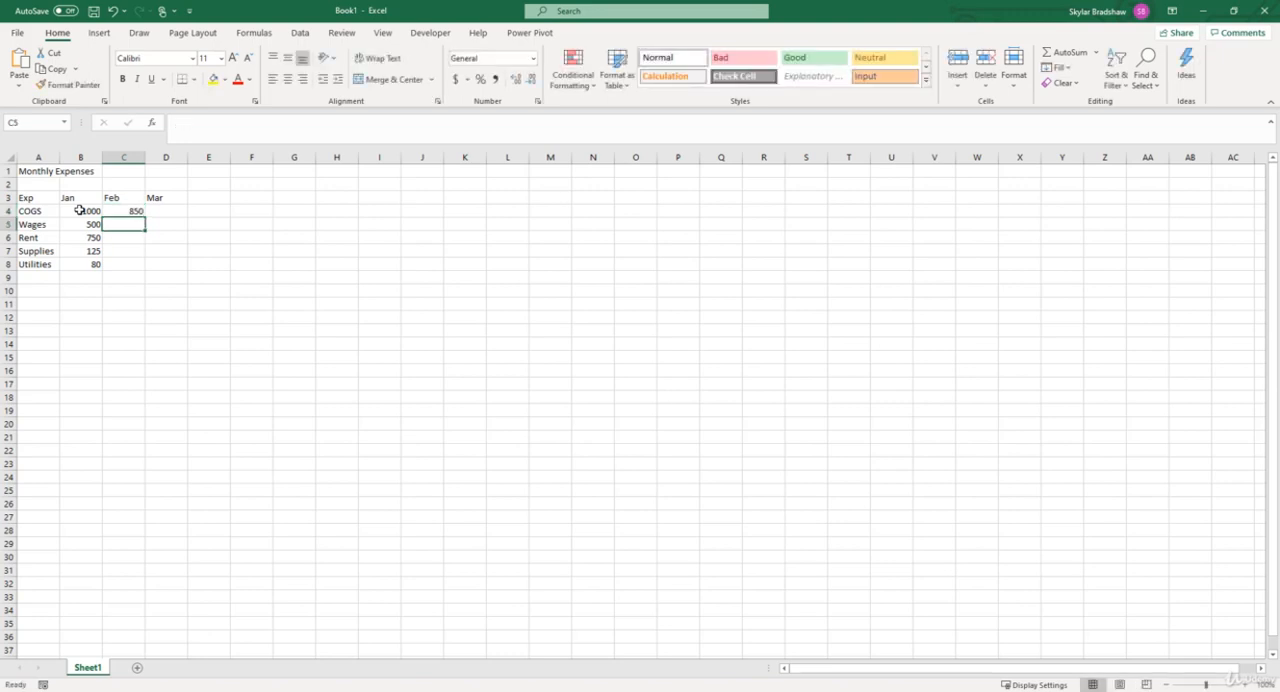
{"action": "type", "text": "500"}
{"action": "left_click", "coordinate": [123, 237]}
{"action": "type", "text": "750"}
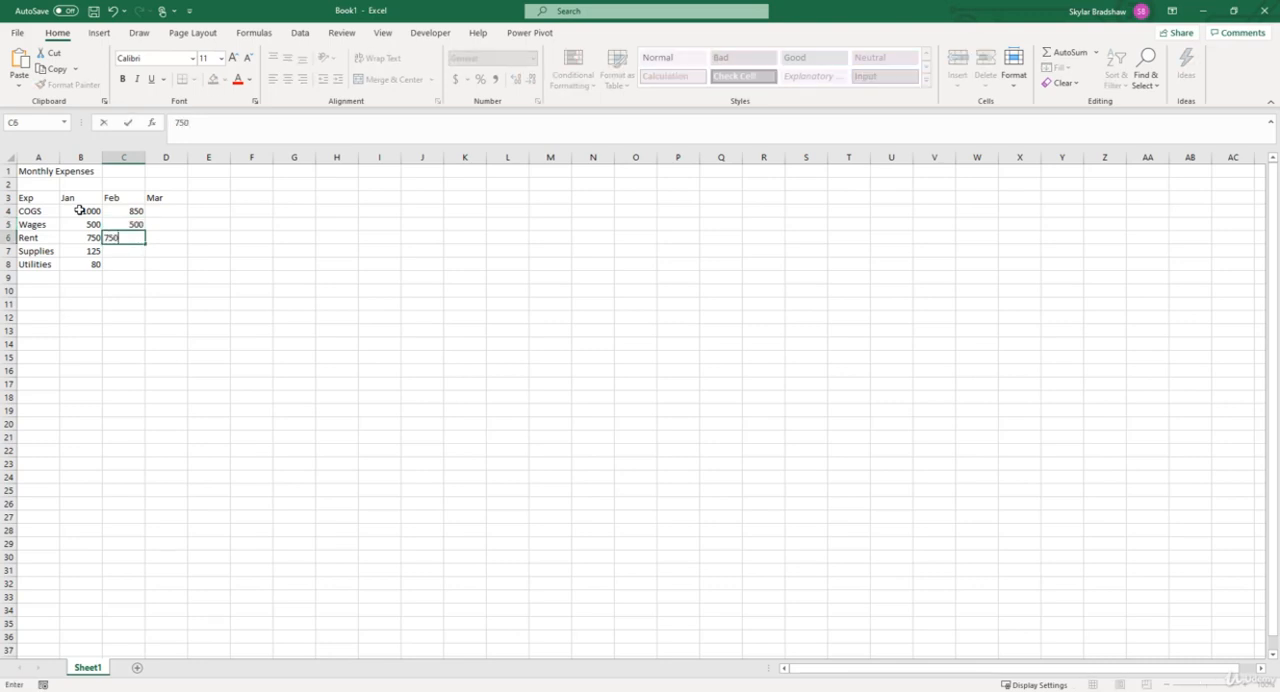
{"action": "key", "text": "Enter"}
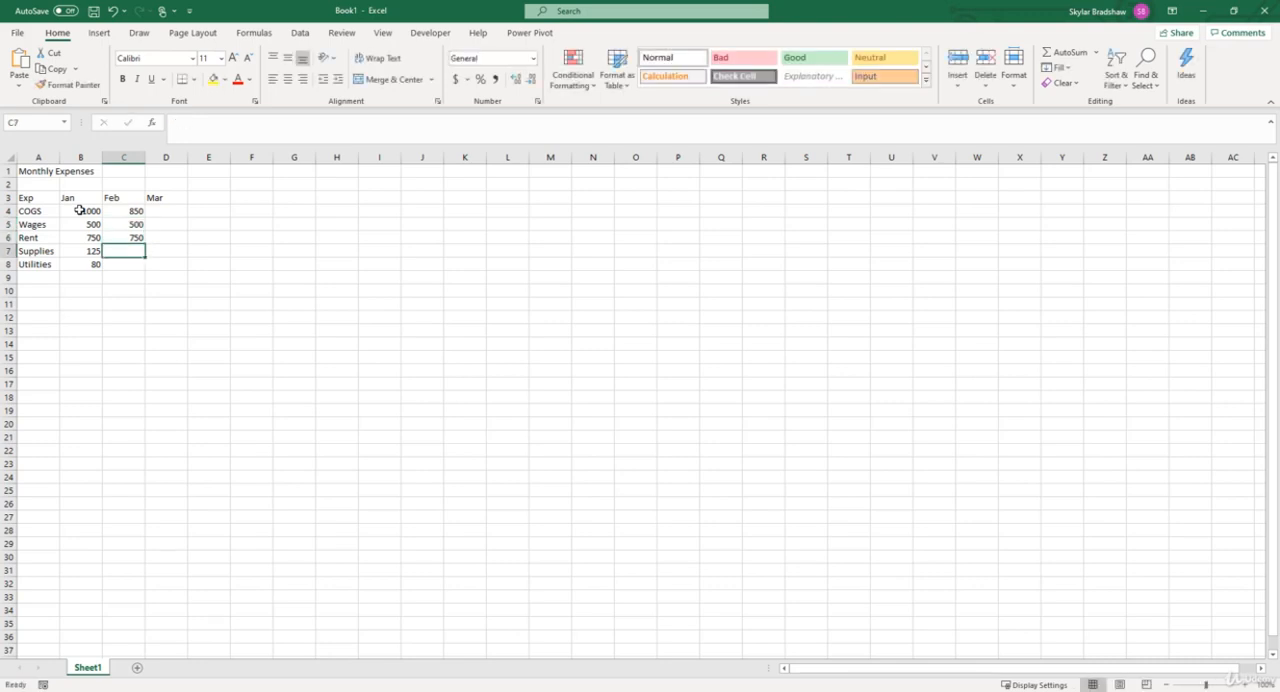
{"action": "type", "text": "100"}
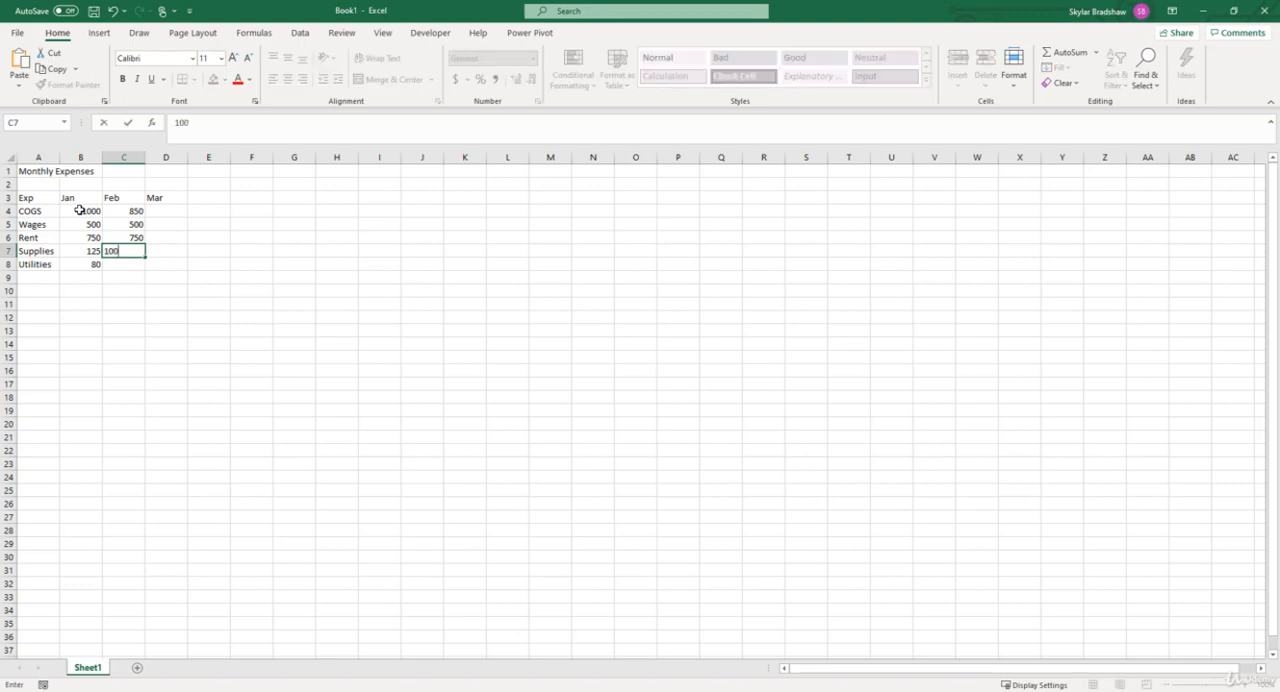
{"action": "key", "text": "Enter"}
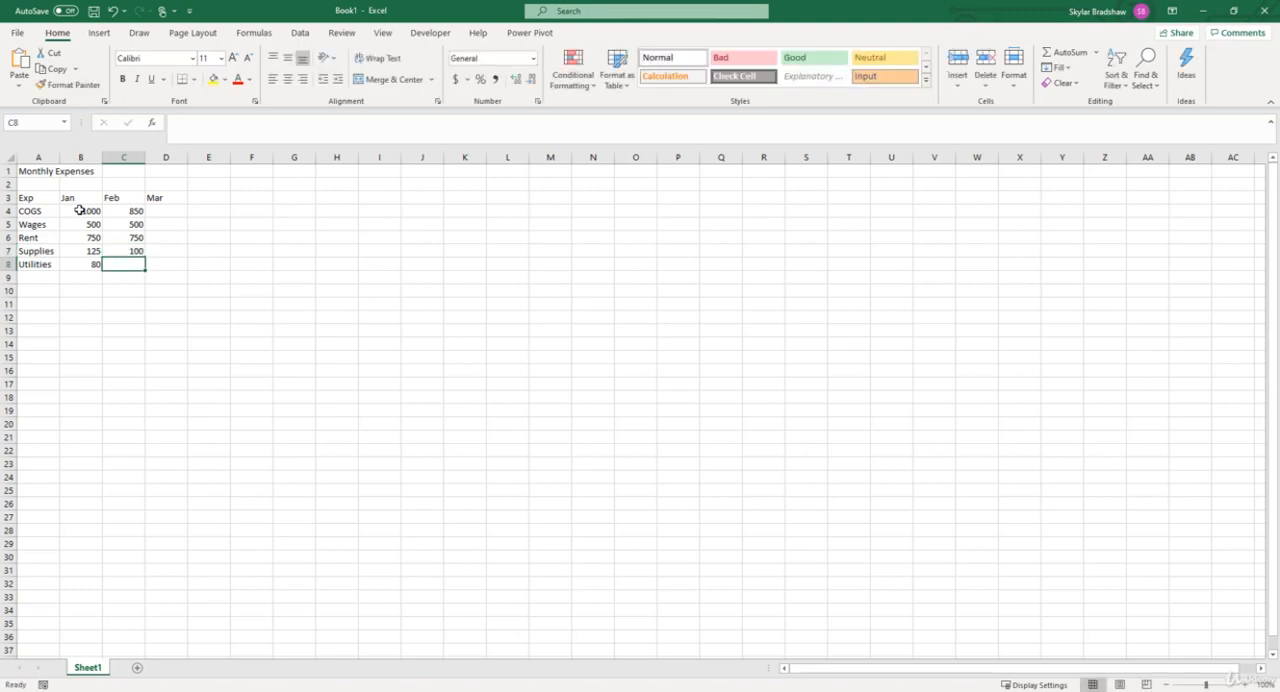
{"action": "type", "text": "120"}
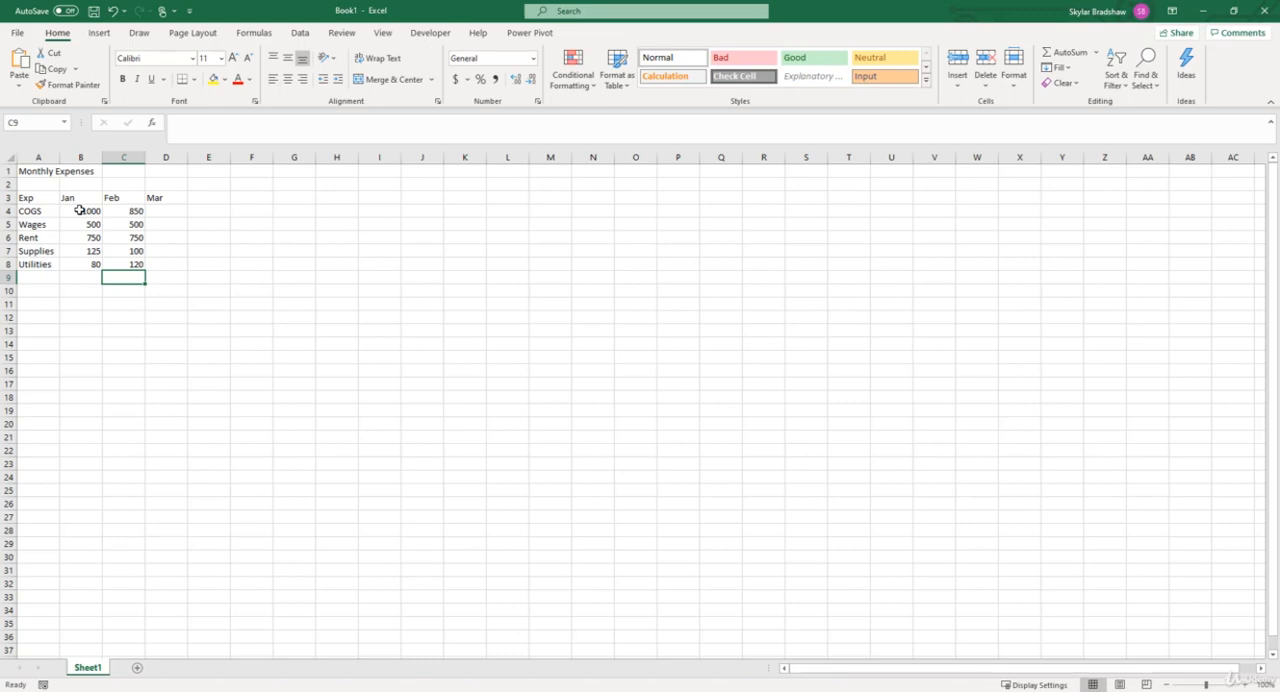
- Enter March amounts 900, 500, 750, 175 and 95 in cells D4 through D8
{"action": "left_click", "coordinate": [166, 277]}
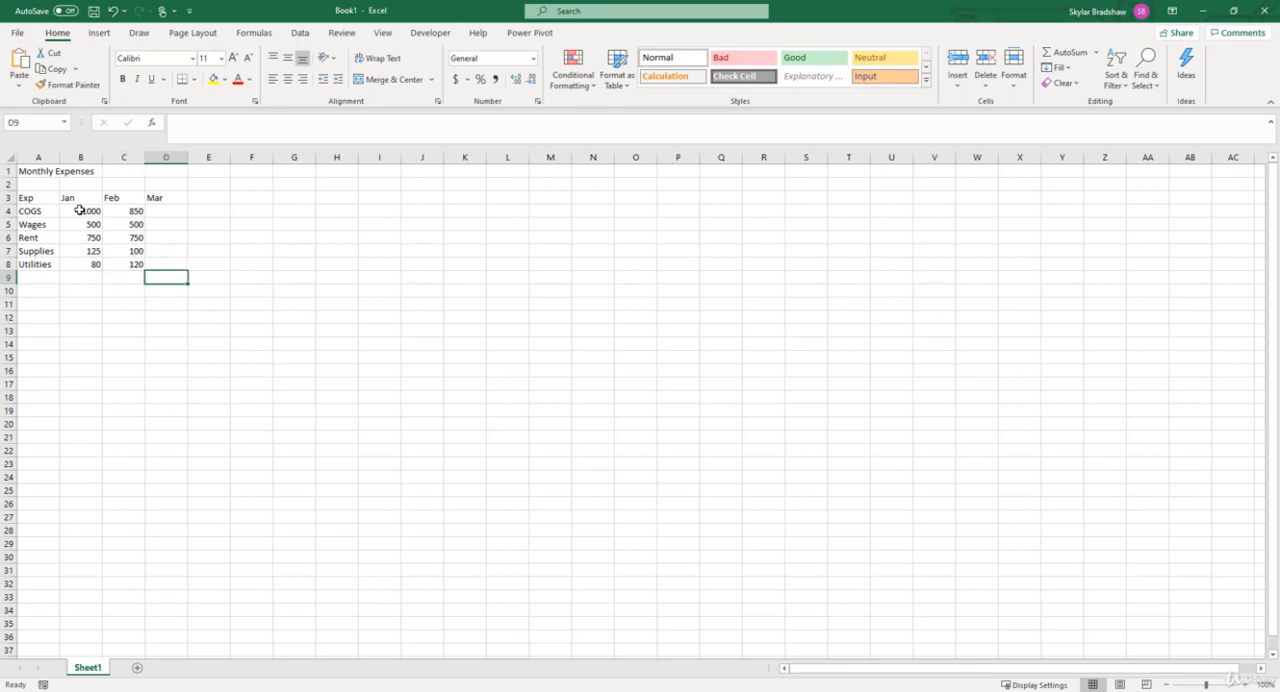
{"action": "left_click", "coordinate": [166, 211]}
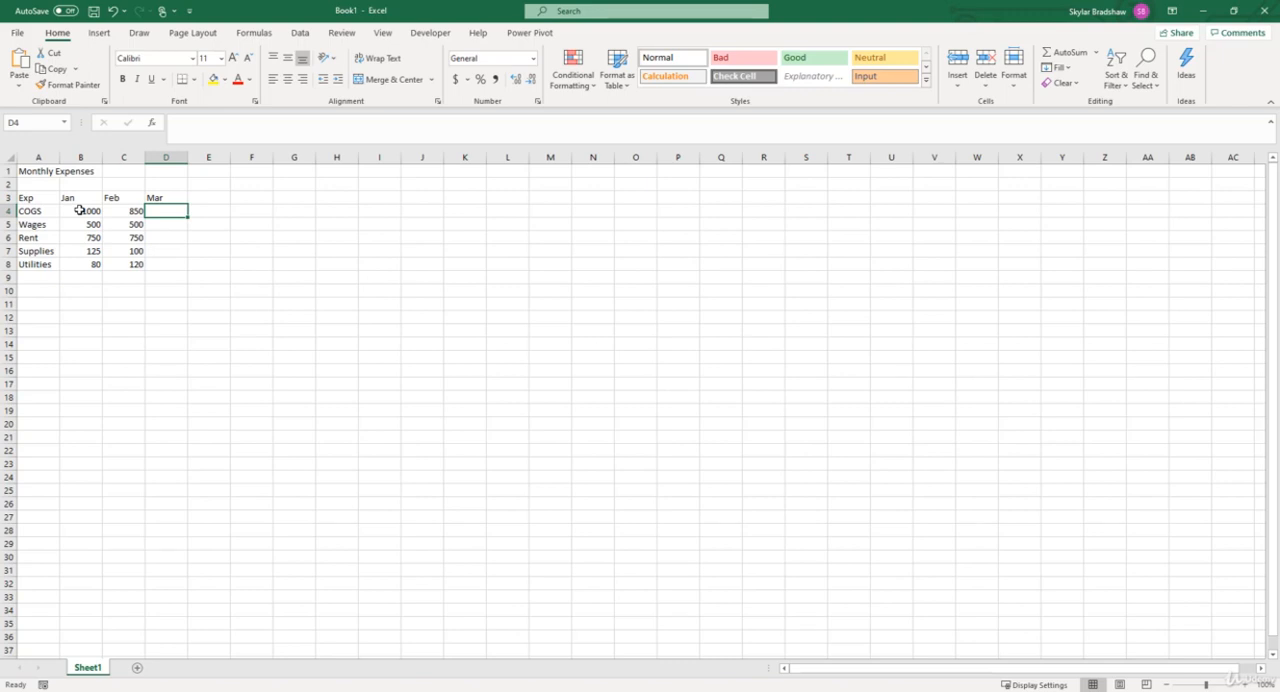
{"action": "type", "text": "900"}
{"action": "left_click", "coordinate": [166, 224]}
{"action": "type", "text": "500"}
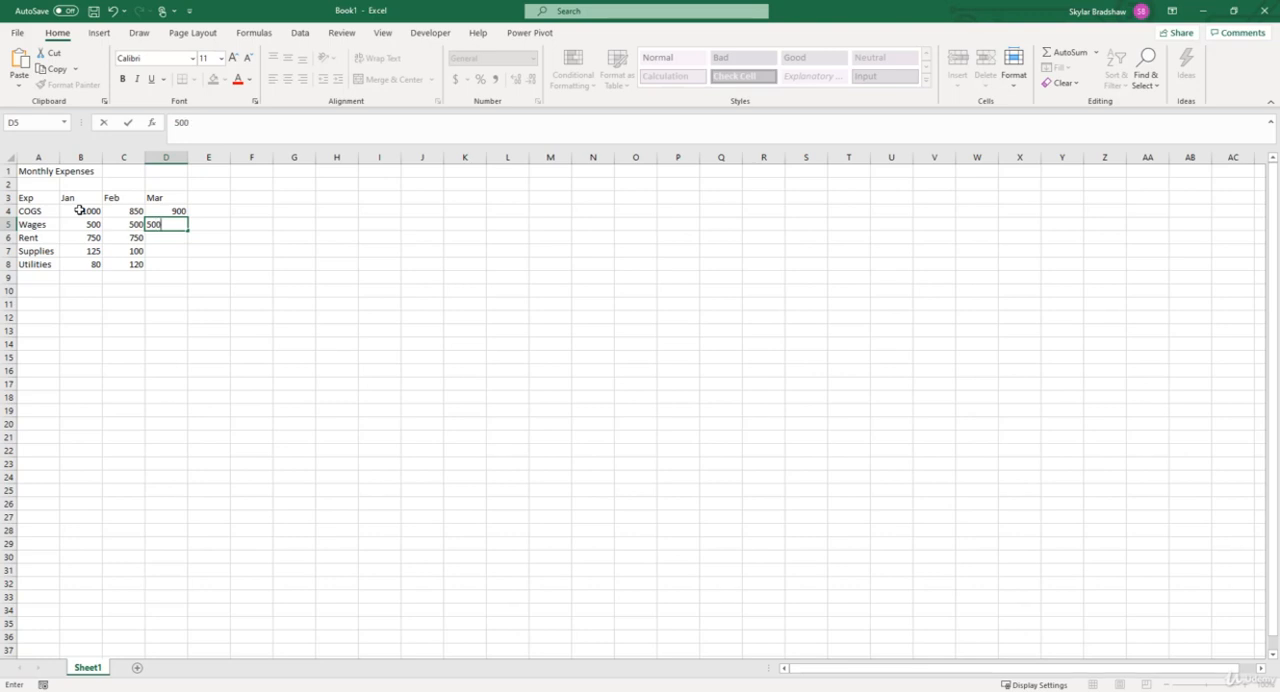
{"action": "key", "text": "Enter"}
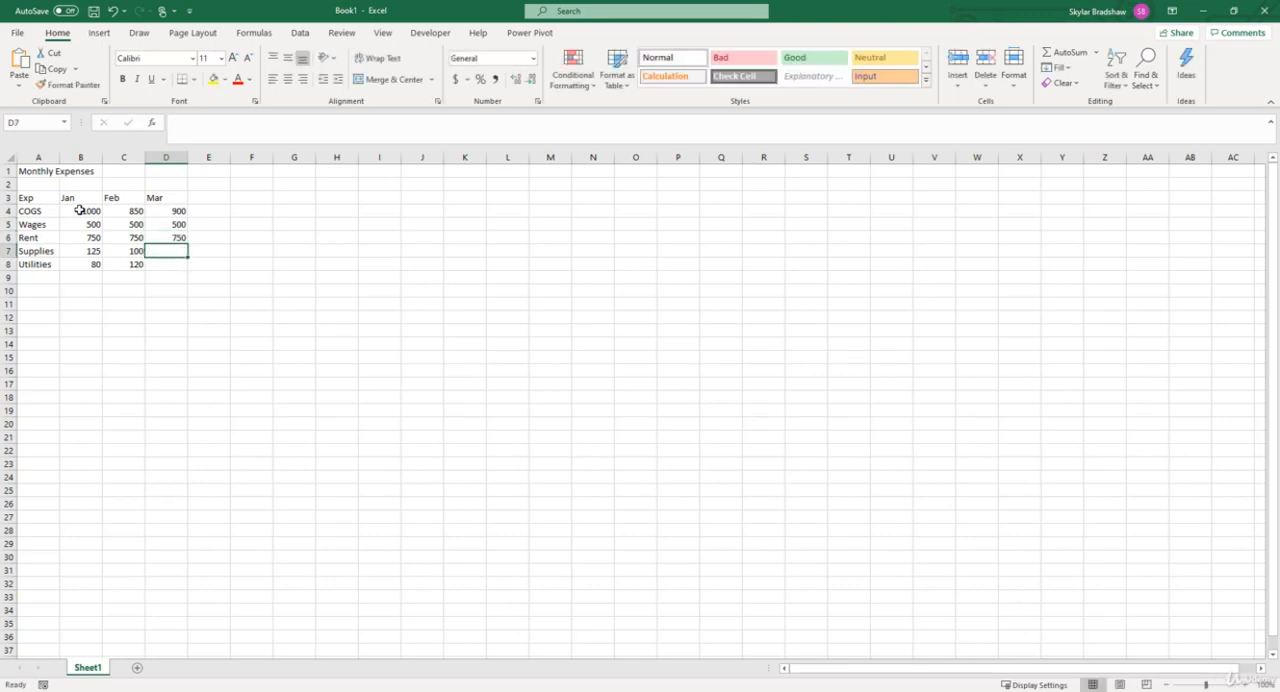
{"action": "type", "text": "175"}
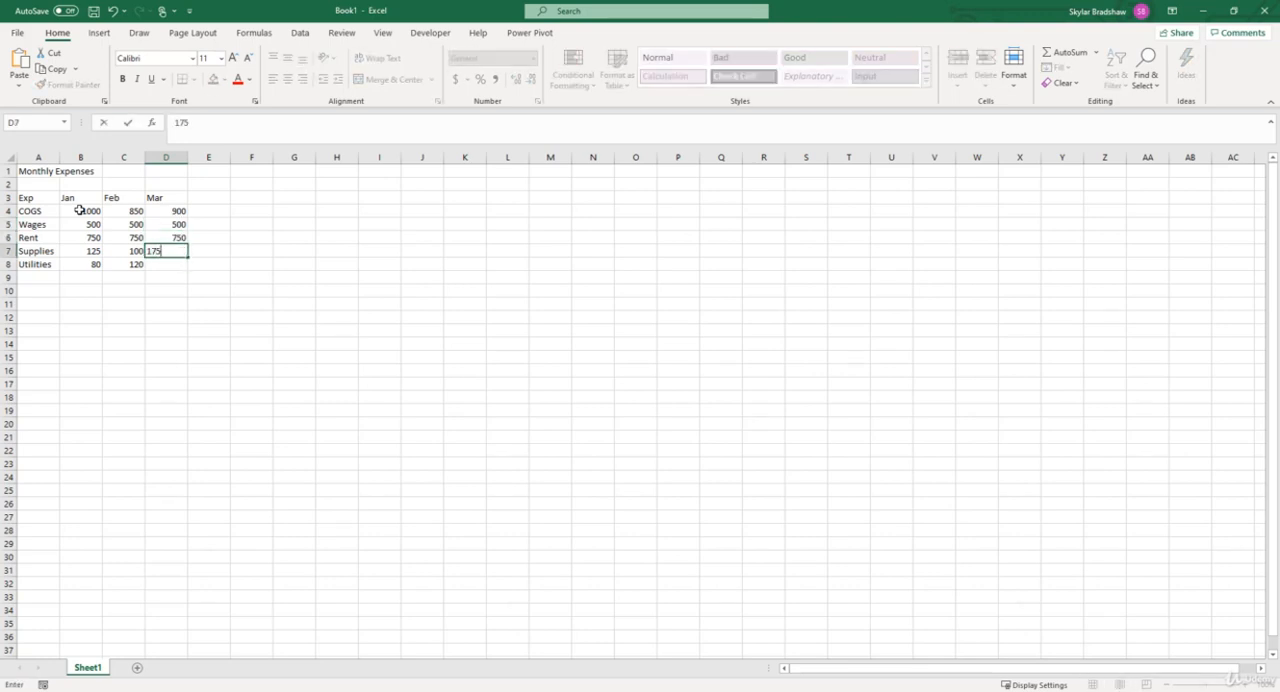
{"action": "key", "text": "Enter"}
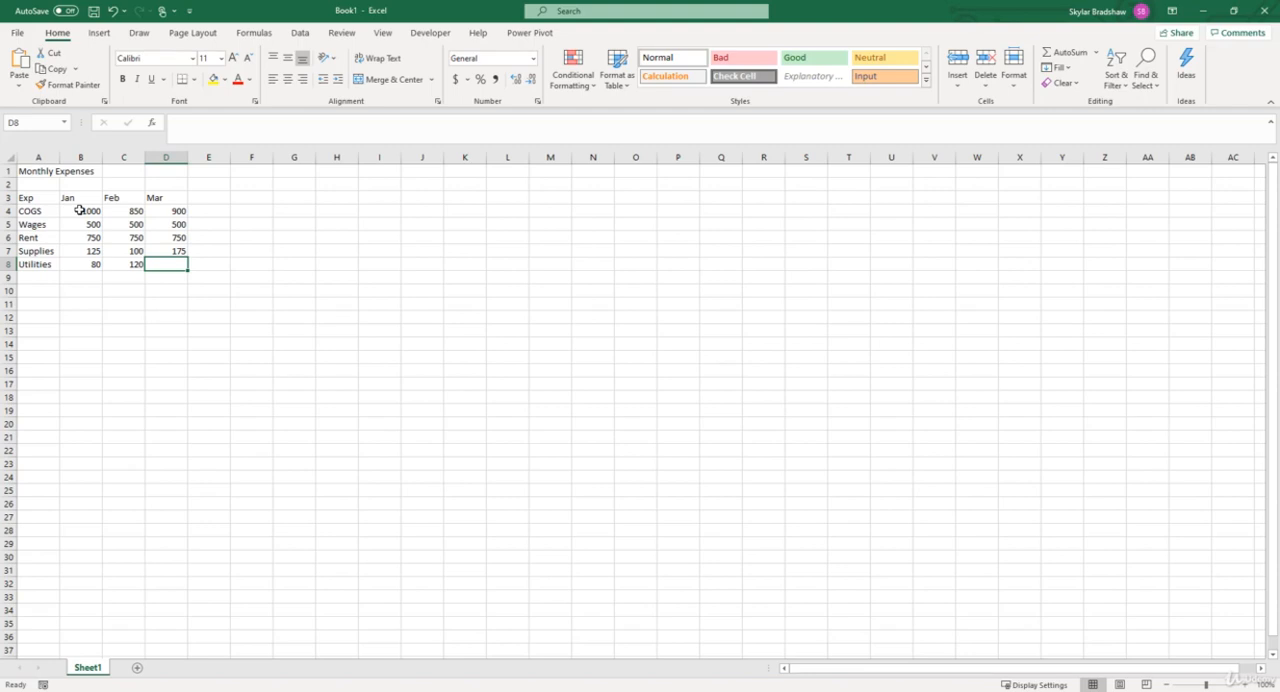
{"action": "type", "text": "95"}
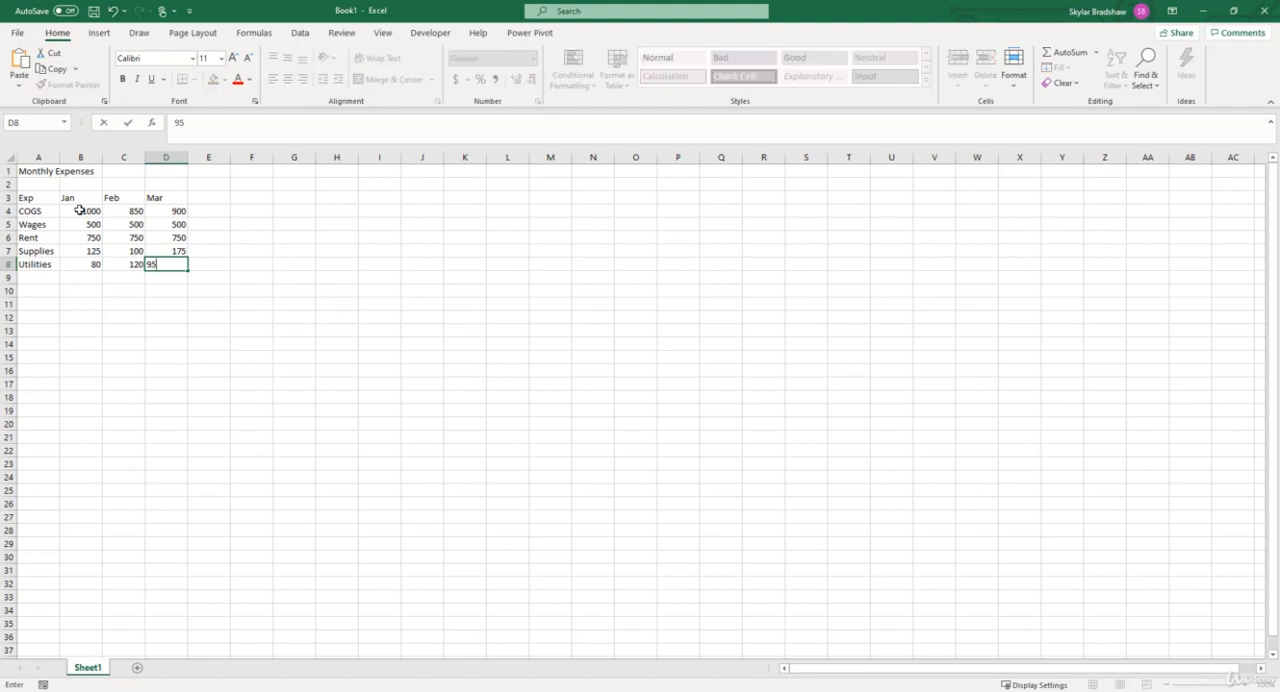
{"action": "key", "text": "Enter"}
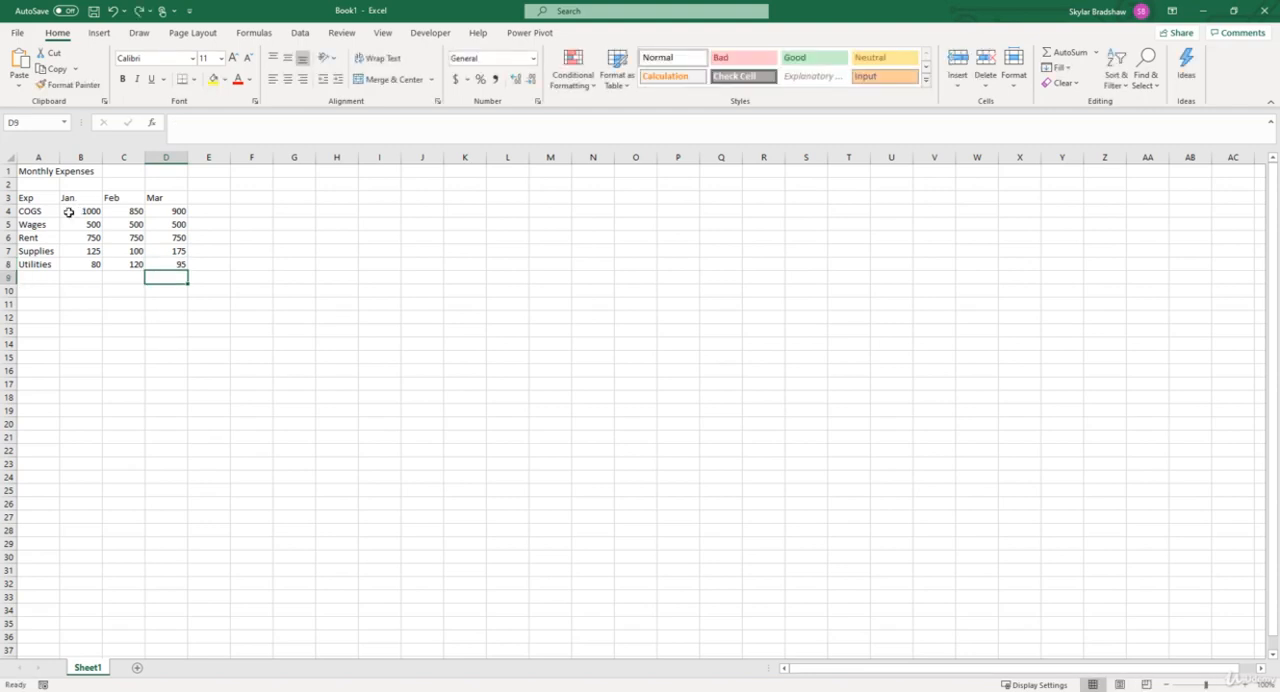